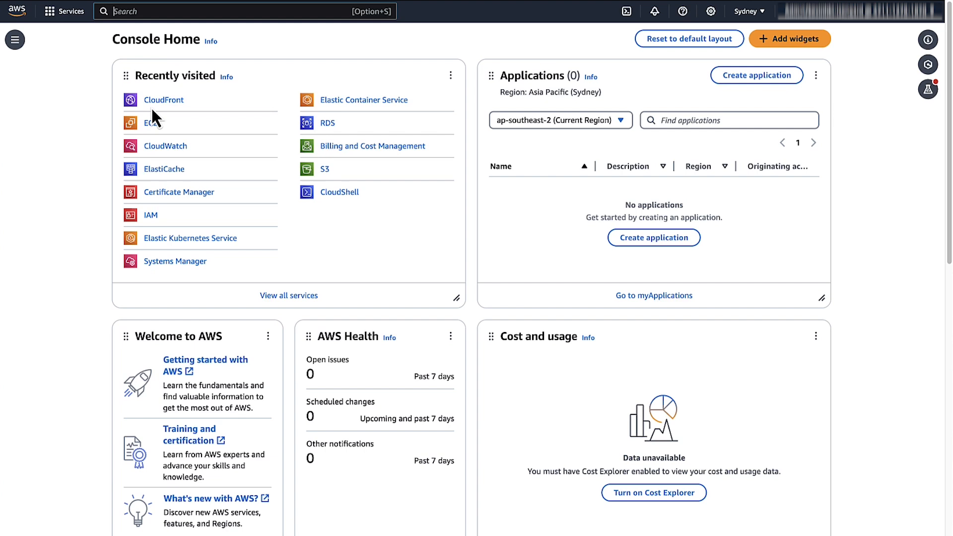
Show the origins of CloudFront distribution E2Z7ZZIJGNVSLG and highlight its S3 website endpoint origin domain.
click(163, 99)
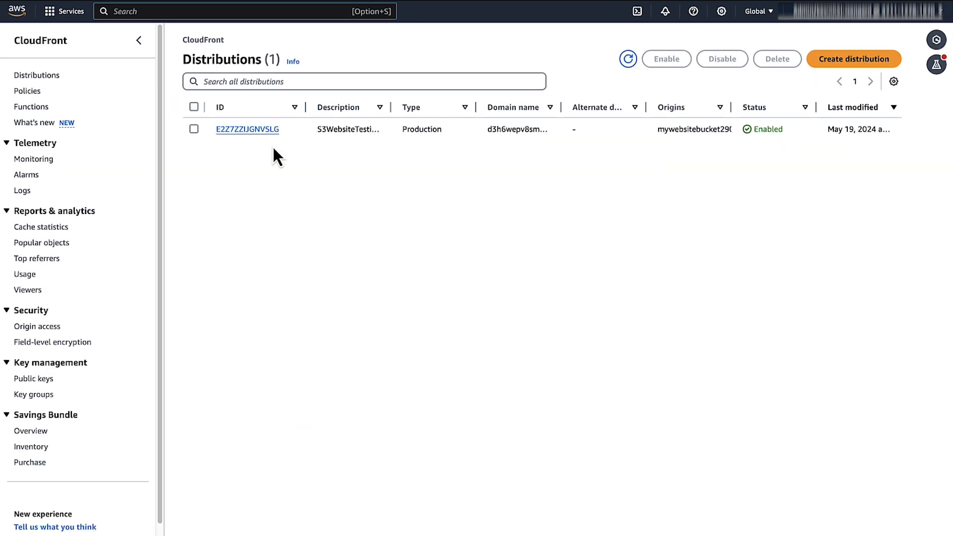
click(248, 129)
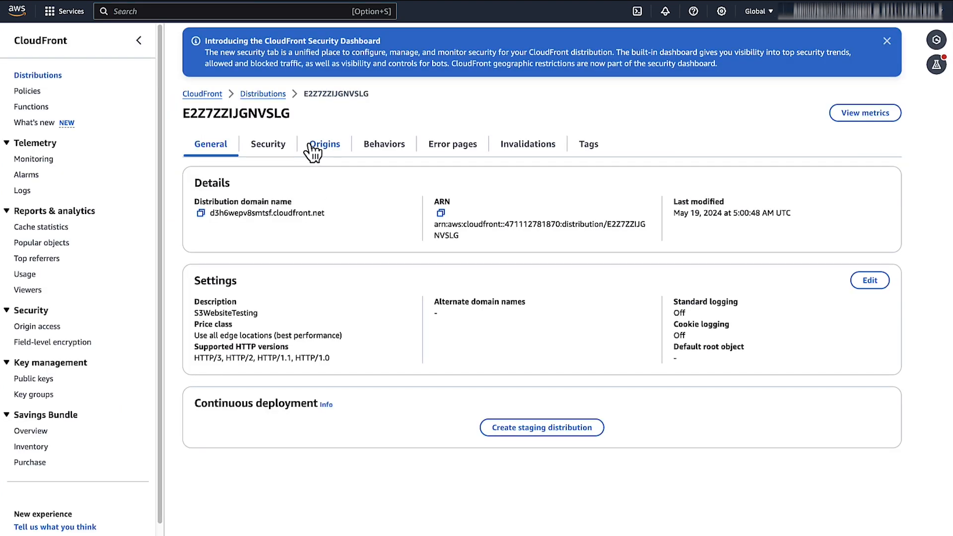
click(324, 144)
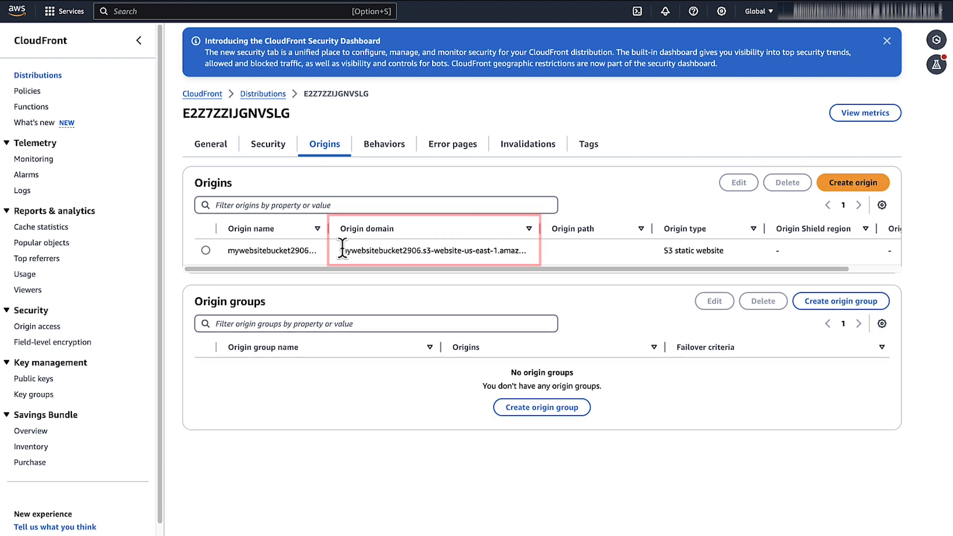
drag(341, 251, 523, 250)
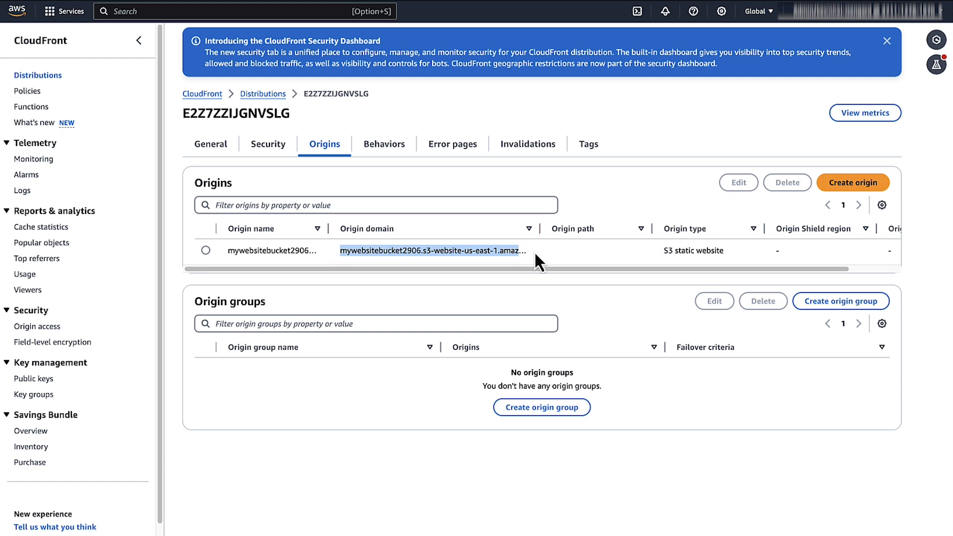
Review the S3 website origin's settings: HTTP-only protocol on port 80.
click(738, 183)
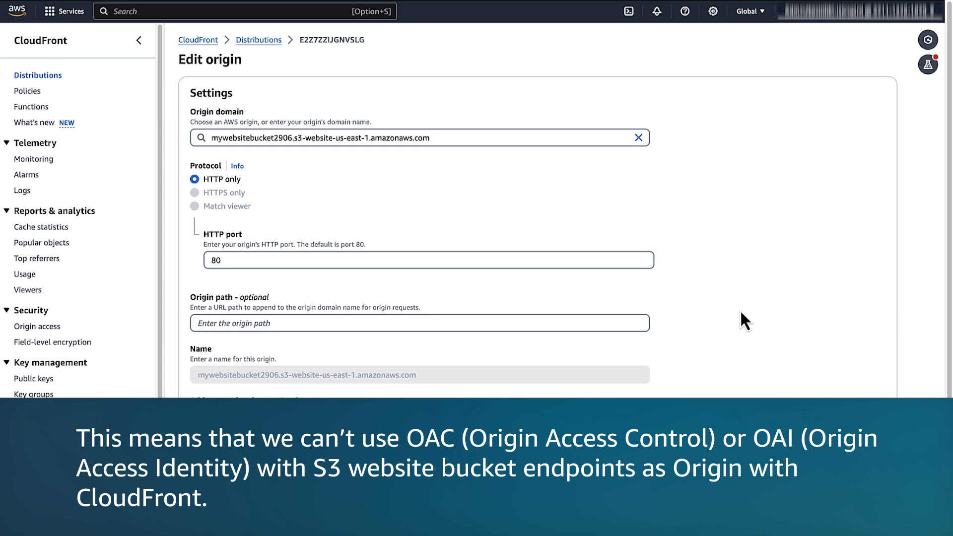
mouse_move(745, 330)
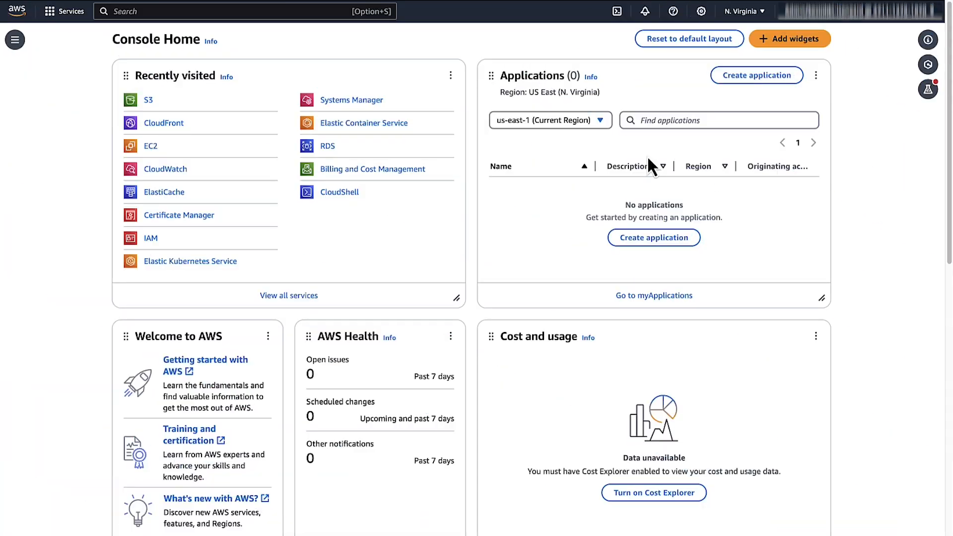
Navigate to the S3 bucket list and into mywebsitebucket2906.
text(s3)
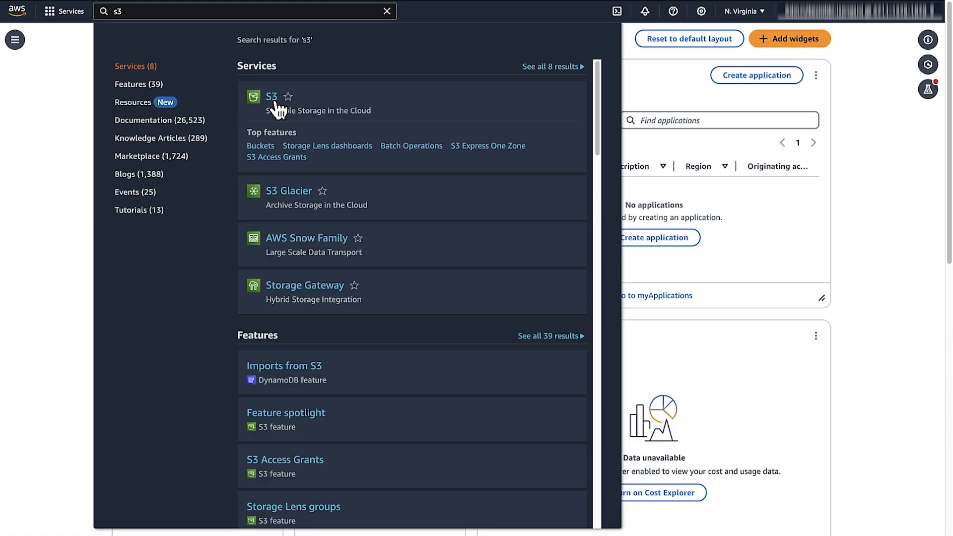
click(273, 96)
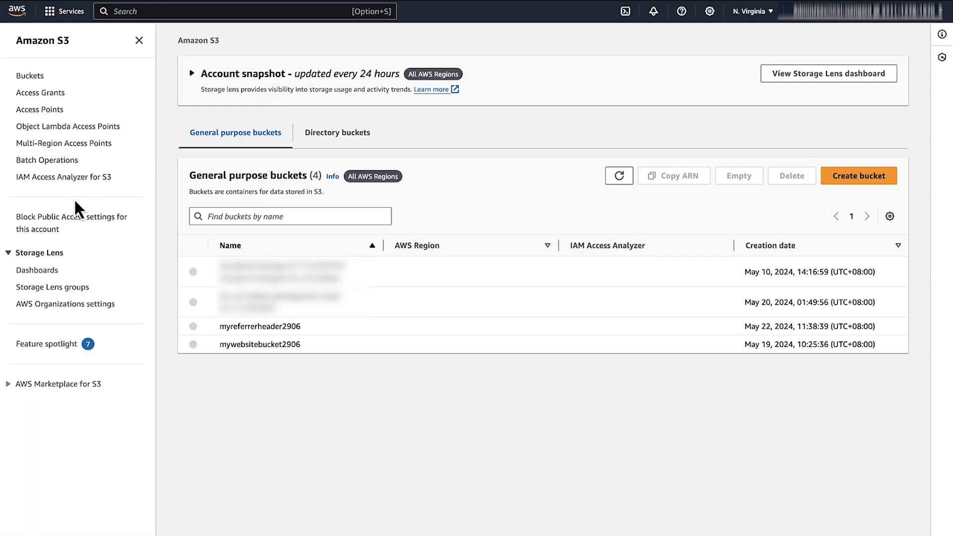
click(72, 223)
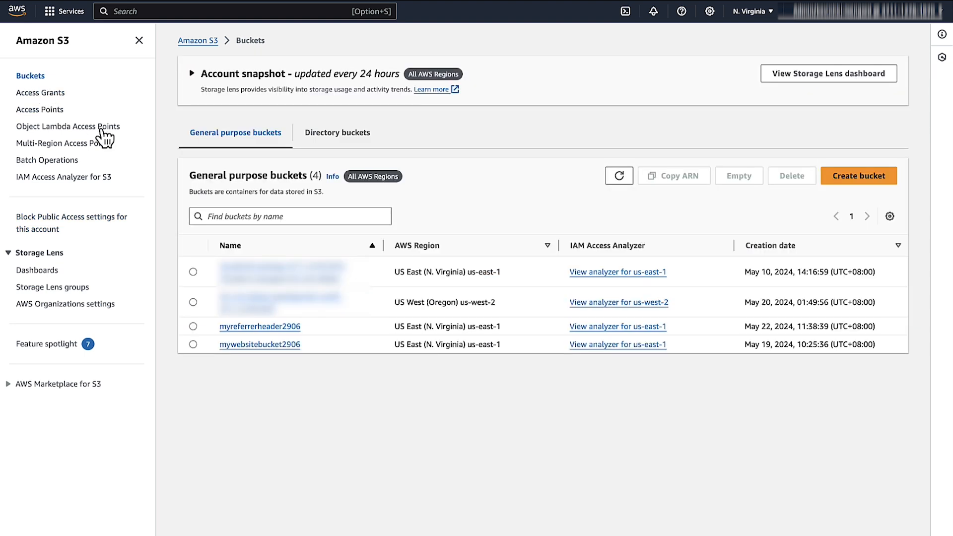
click(259, 344)
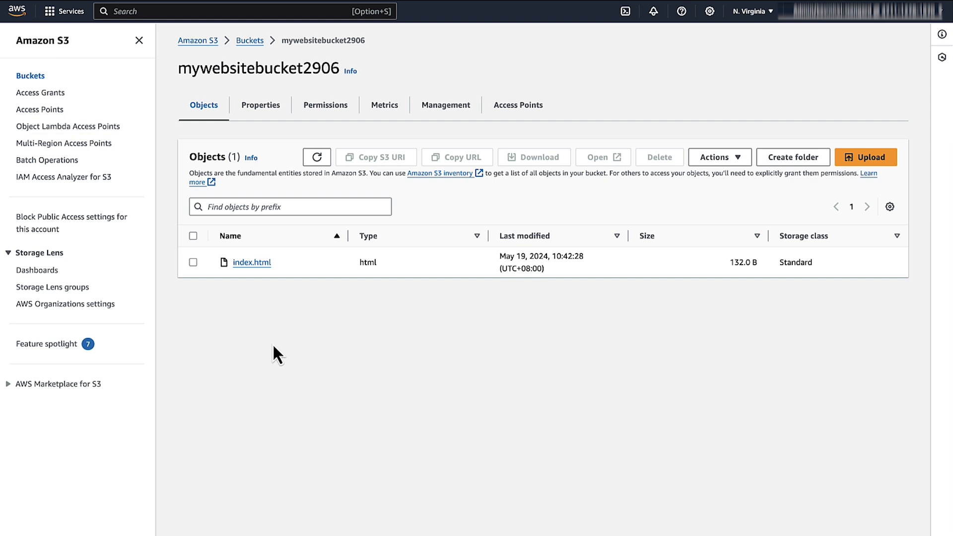
Check mywebsitebucket2906's permissions: Block Public Access settings and bucket policy.
click(326, 104)
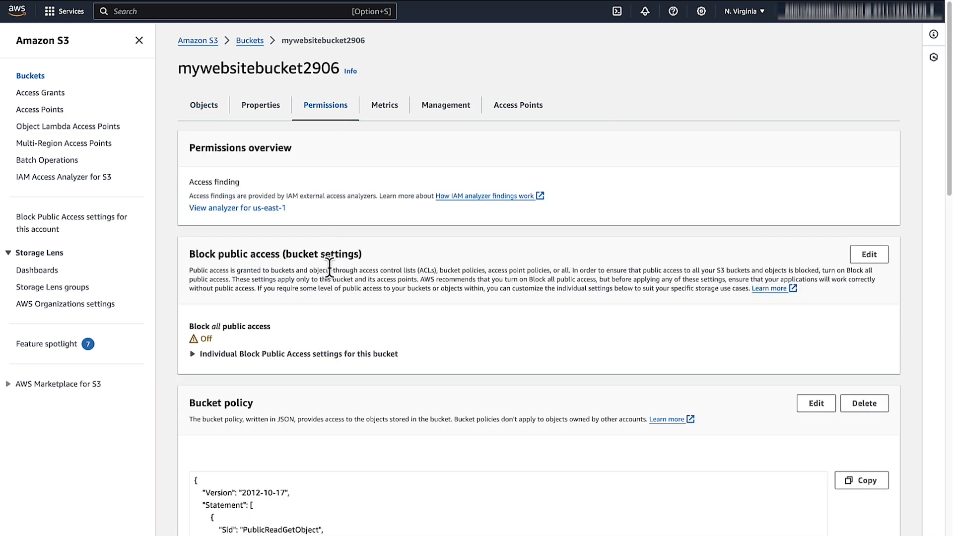
click(191, 354)
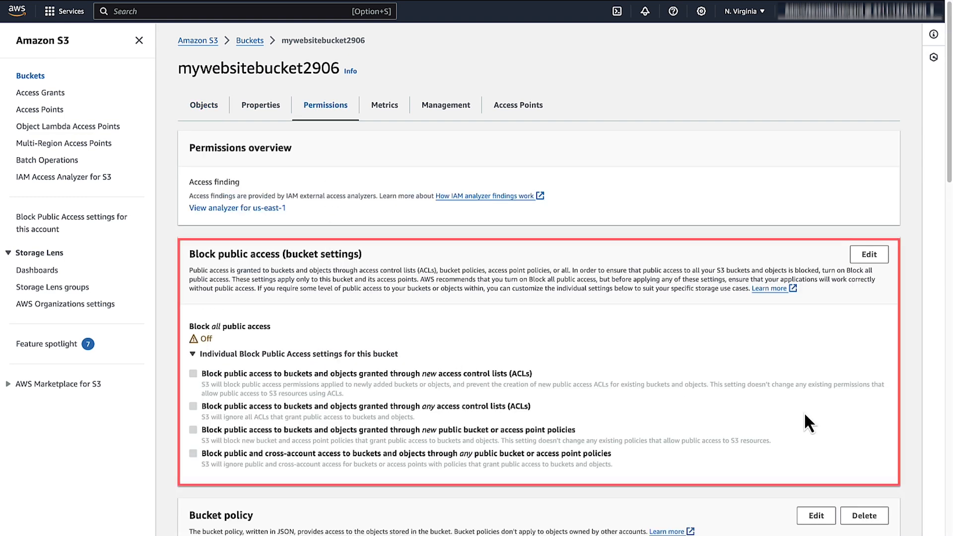
scroll(down, 3)
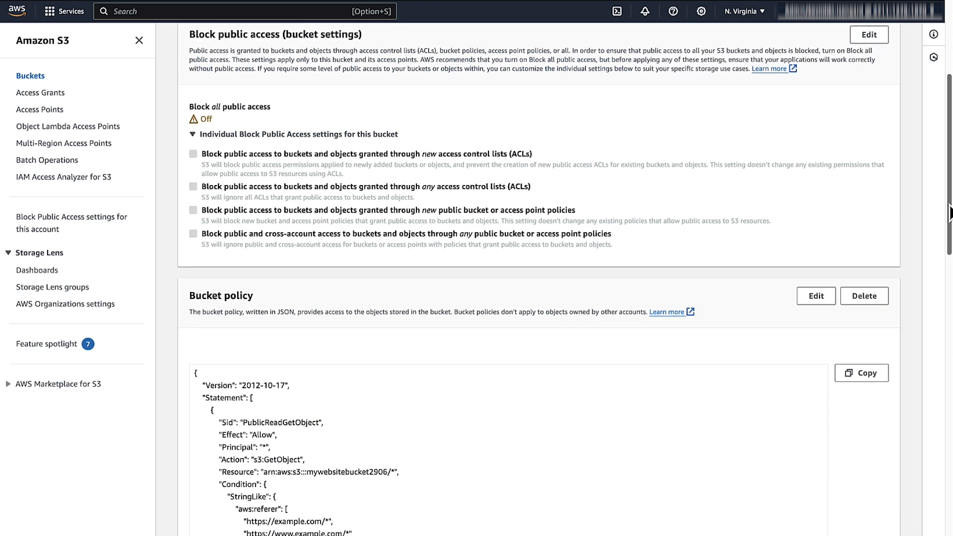
scroll(down, 3)
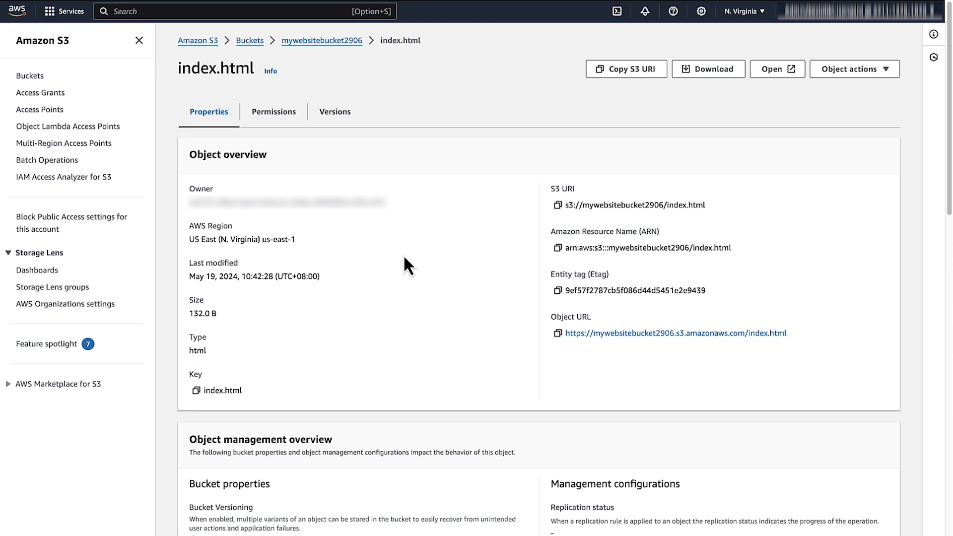
Review index.html's storage class and server-side encryption settings, then return to the bucket list.
click(321, 39)
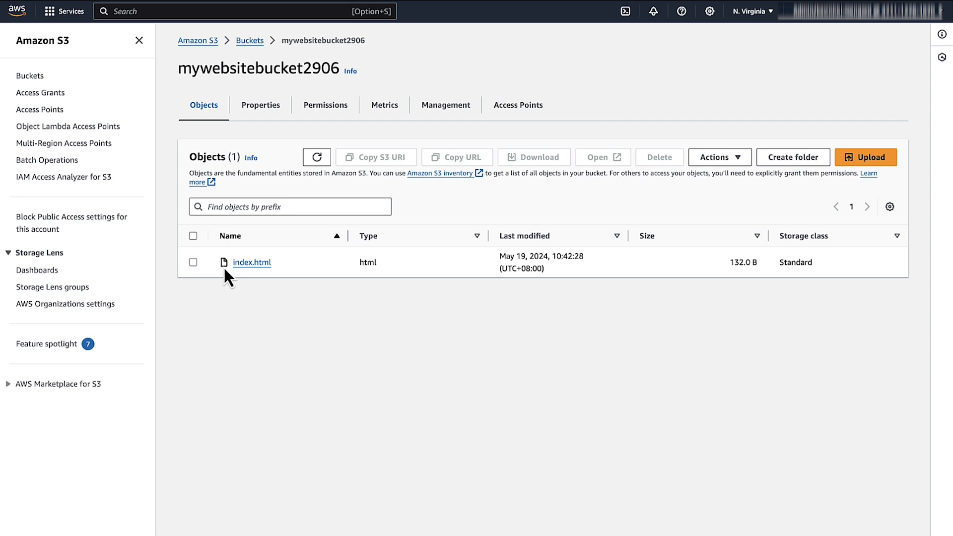
click(251, 262)
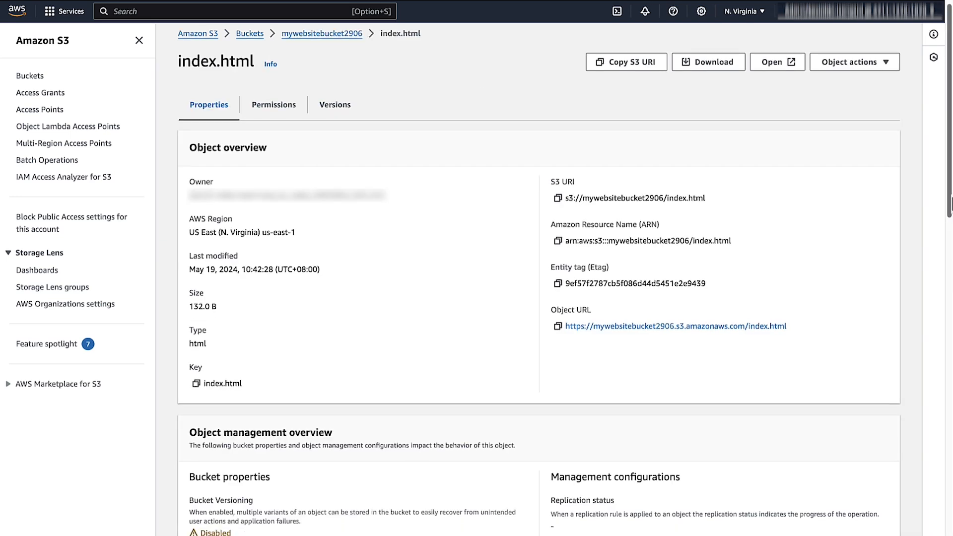
scroll(down, 3)
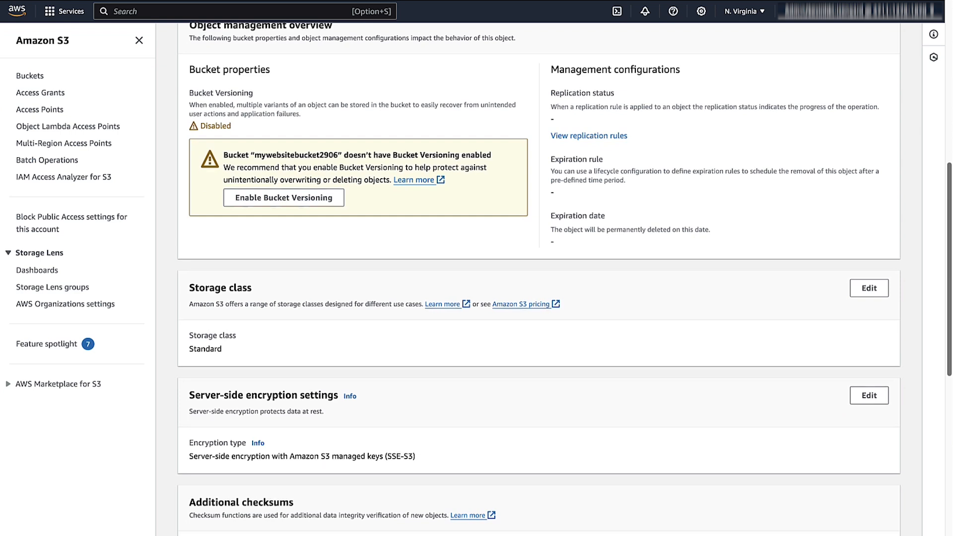
scroll(down, 3)
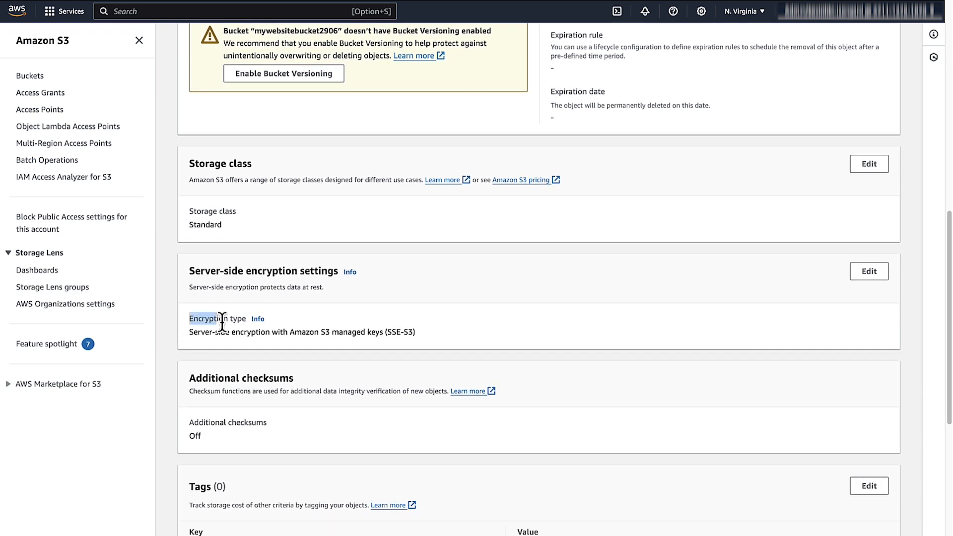
mouse_move(92, 178)
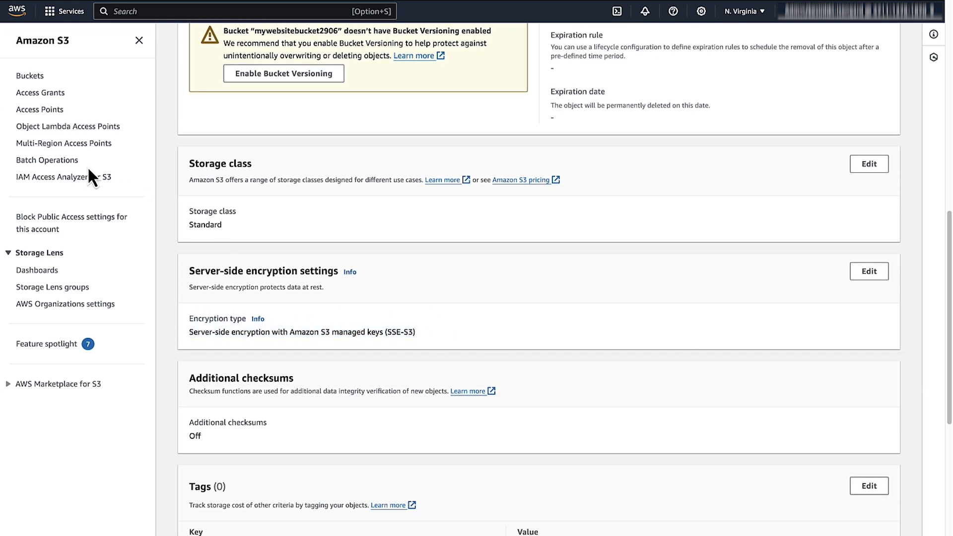
click(30, 76)
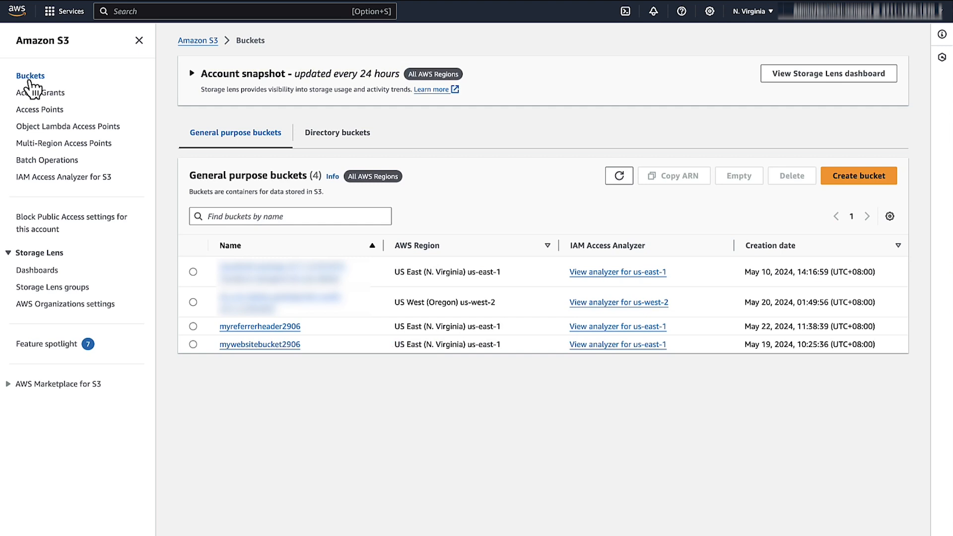
Review mywebsitebucket2906's properties, showing Bucket Versioning disabled and no tags.
click(259, 344)
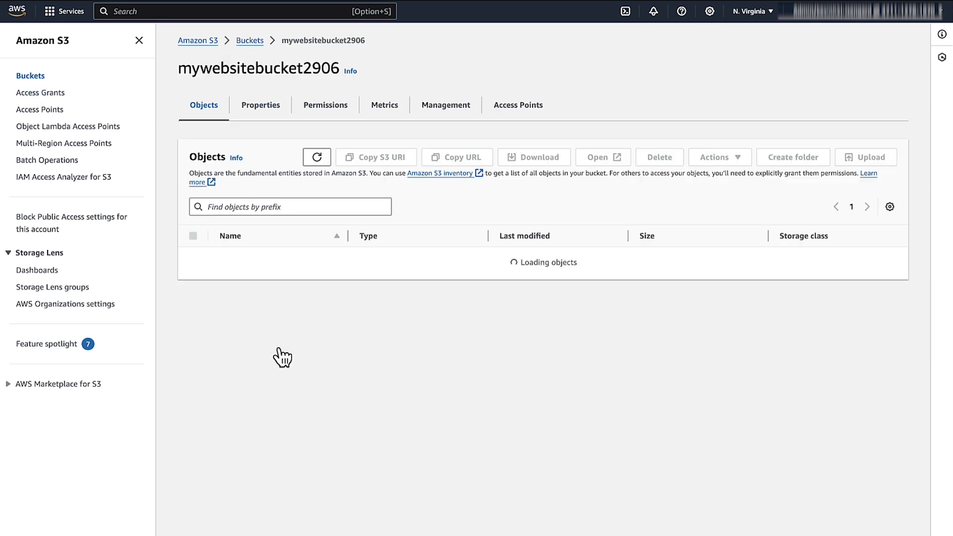
click(260, 104)
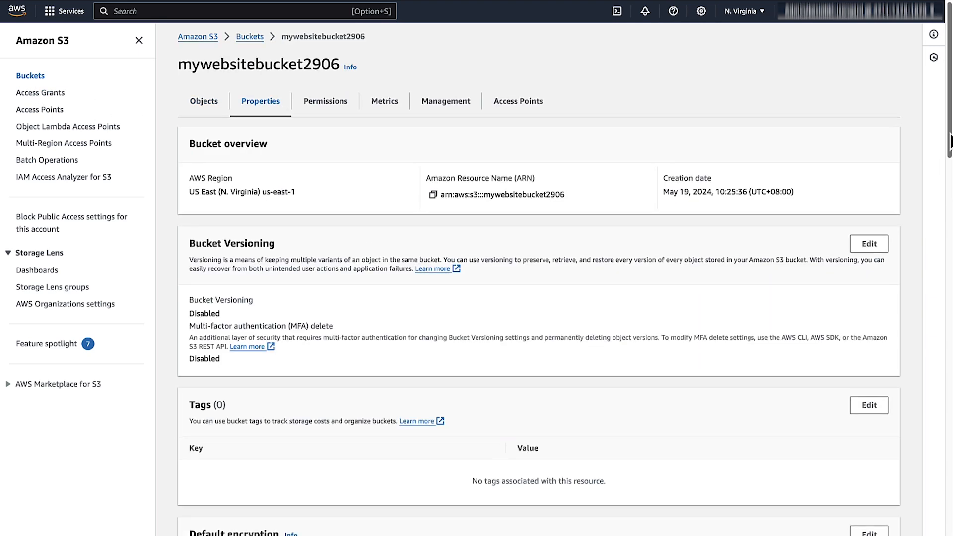
scroll(down, 3)
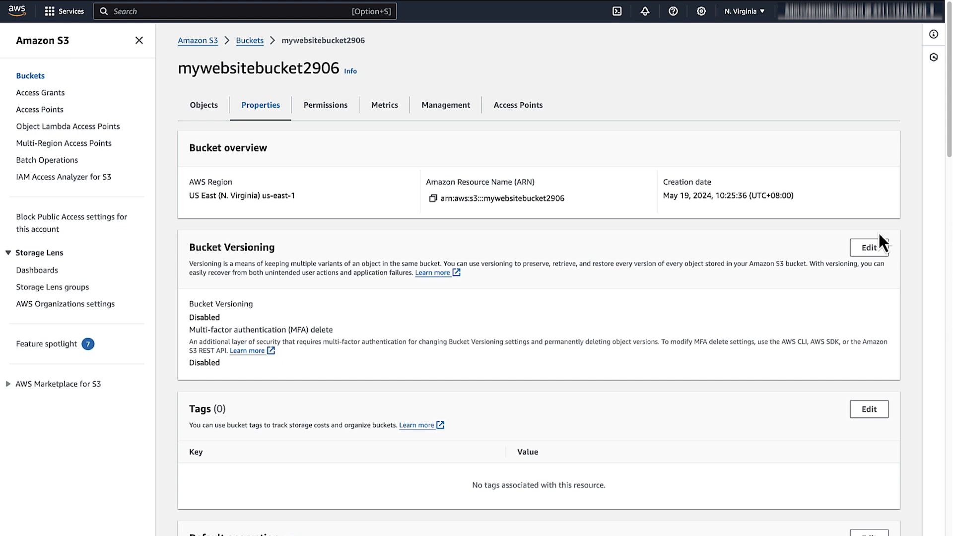
mouse_move(246, 54)
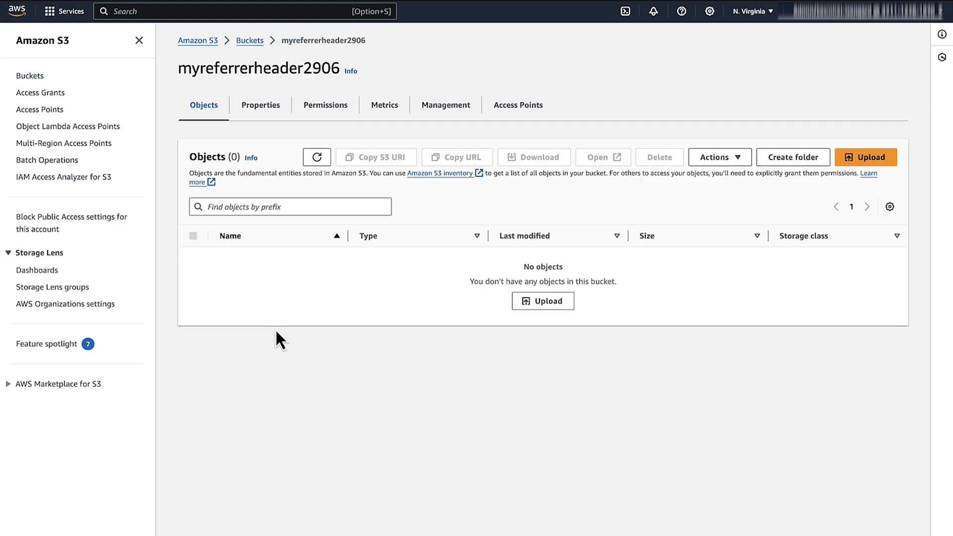
Review myreferrerheader2906's referer-restricted bucket policy, then return to the CloudFront console.
click(326, 105)
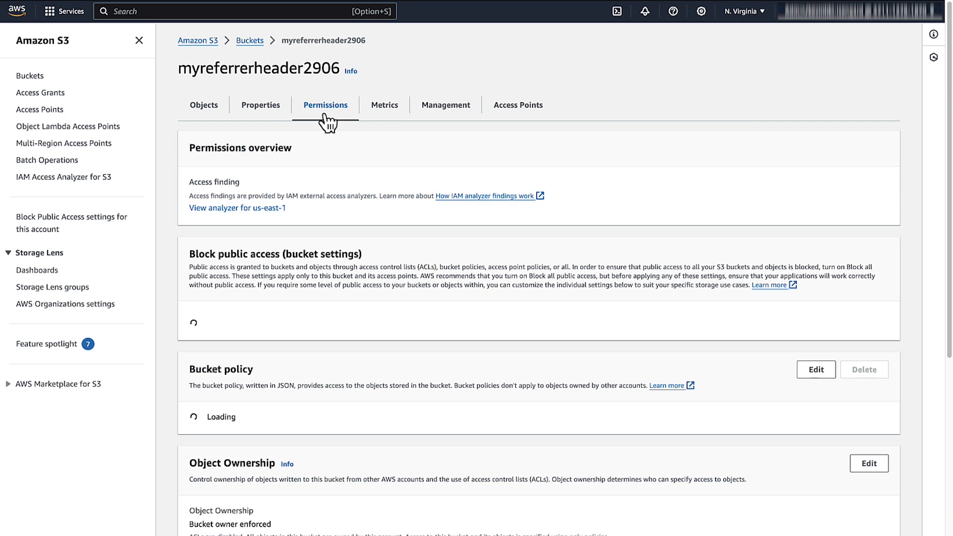
scroll(down, 3)
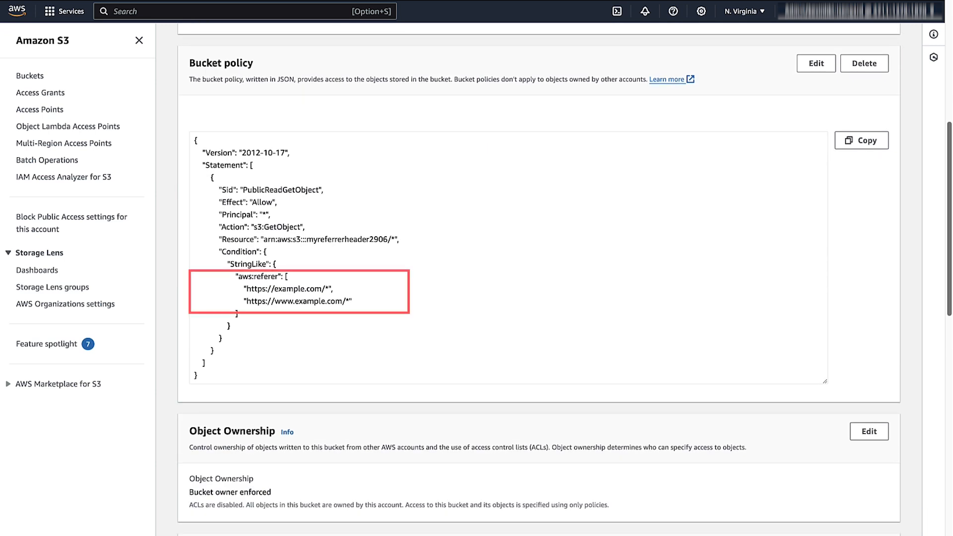
text(Cloud WAN)
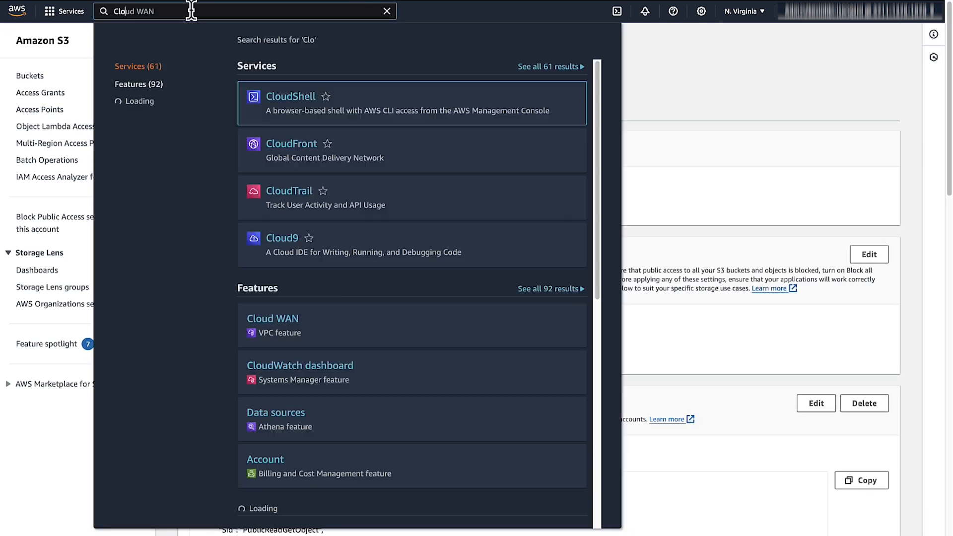
click(291, 143)
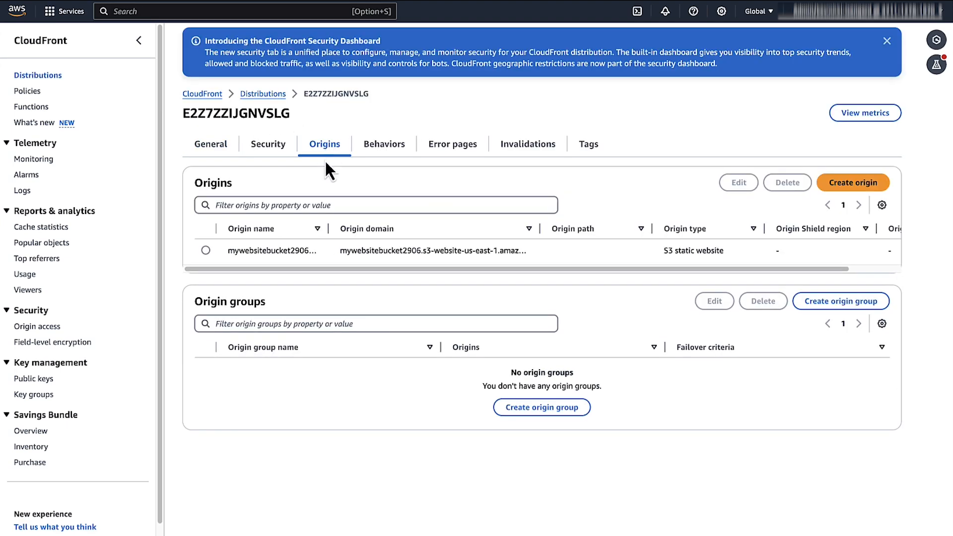
click(207, 250)
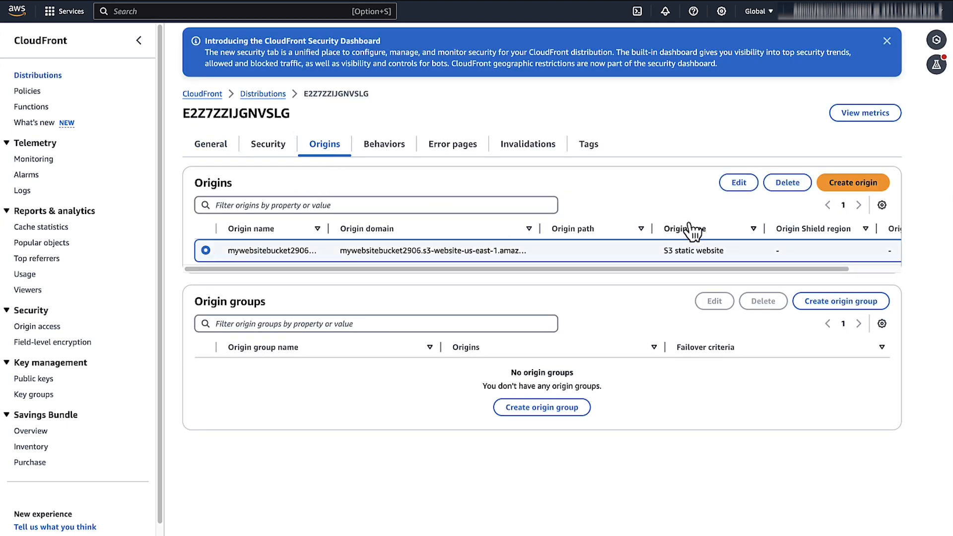
click(738, 183)
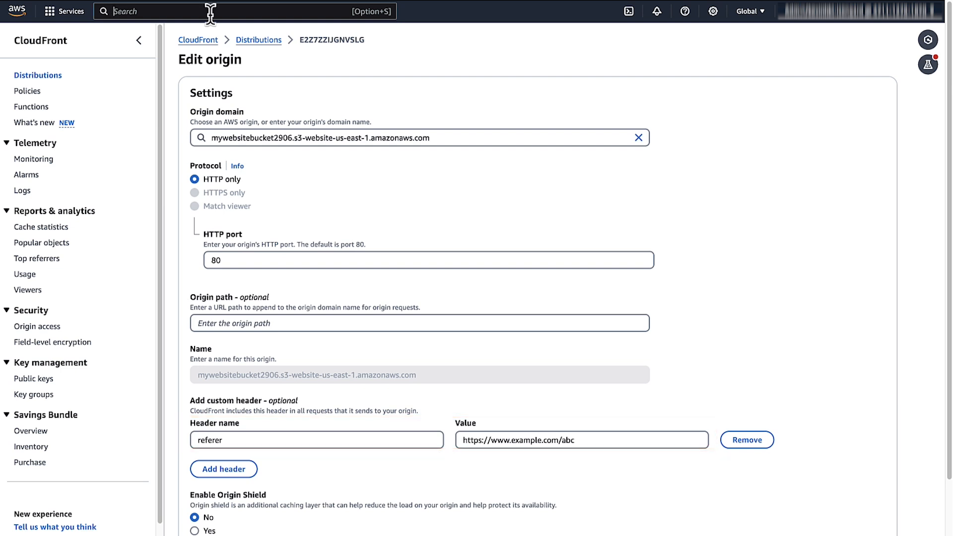
text(AWS organizations)
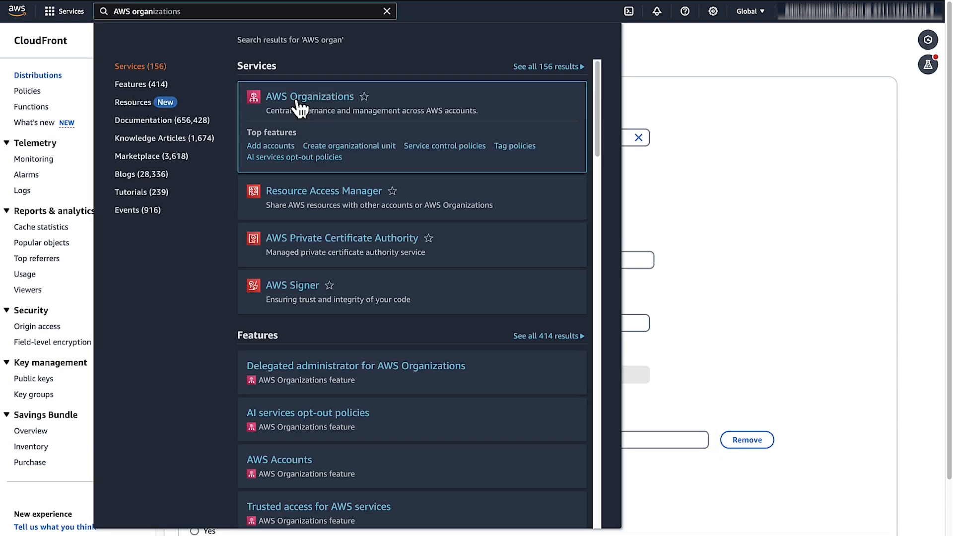
Inspect the S3Deny service control policy denying S3:GetObject, then return to the AWS accounts list.
click(310, 96)
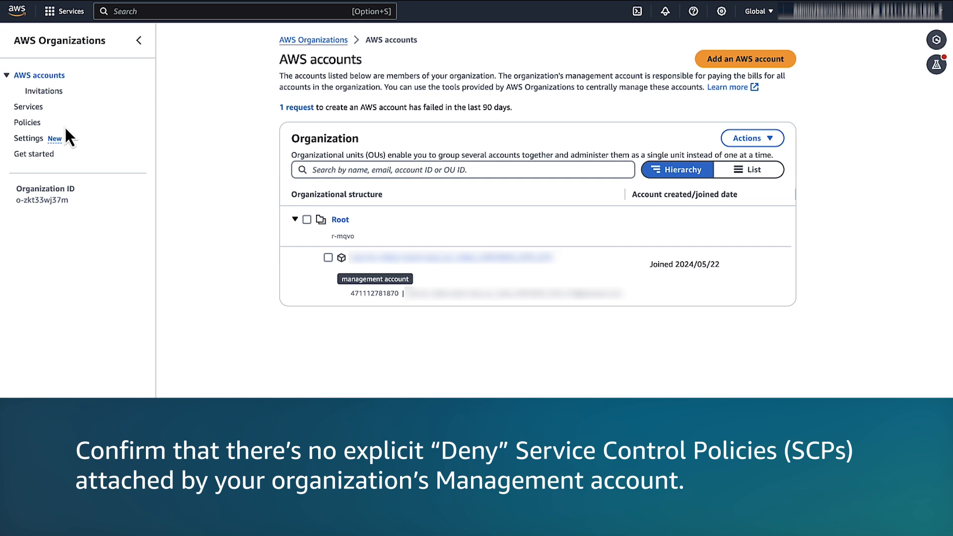
click(28, 122)
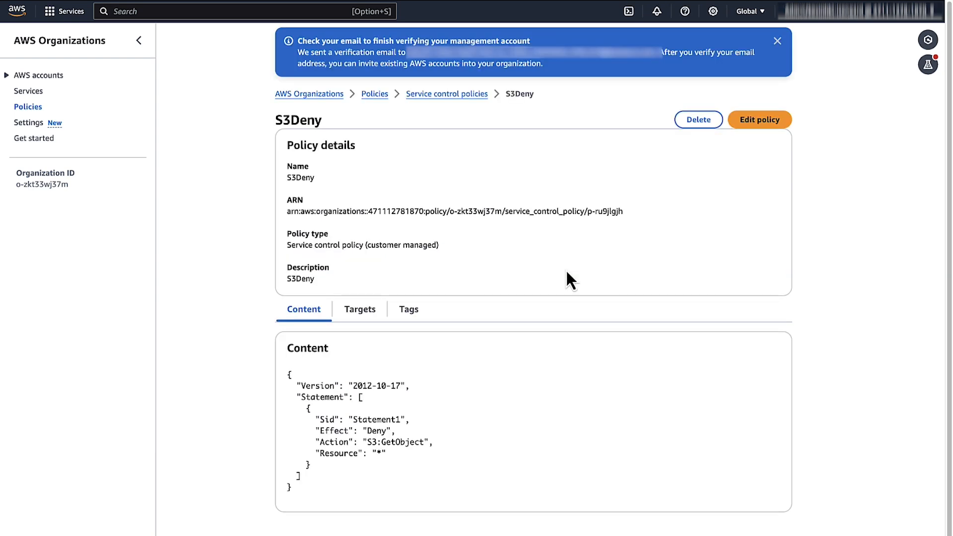
click(39, 74)
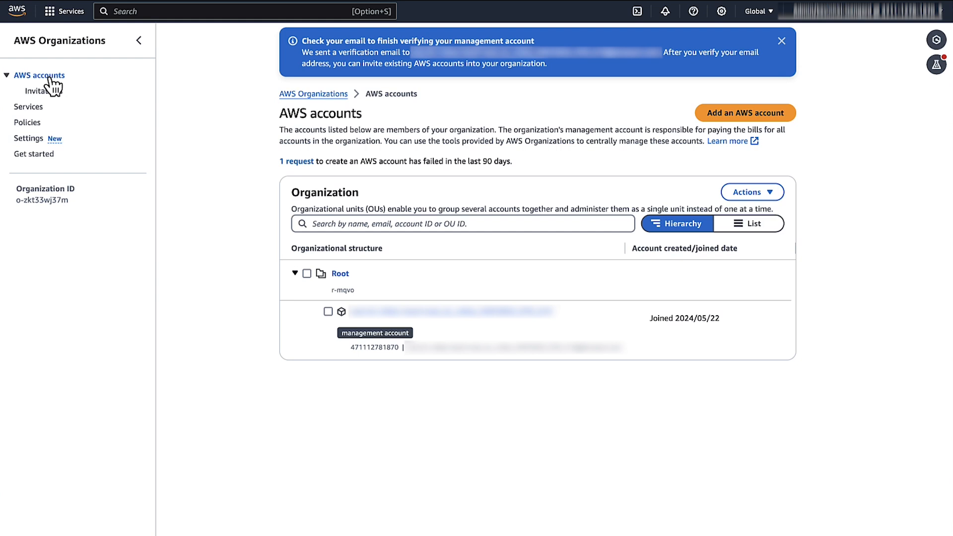